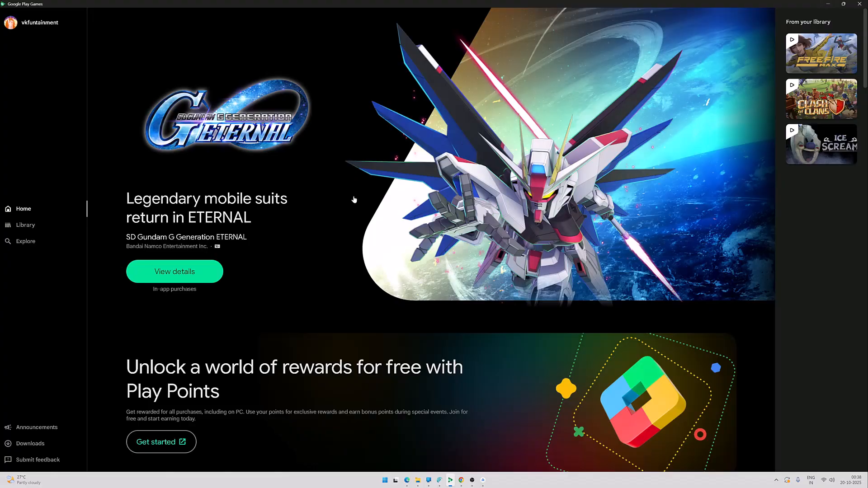
mouse_move(1, 218)
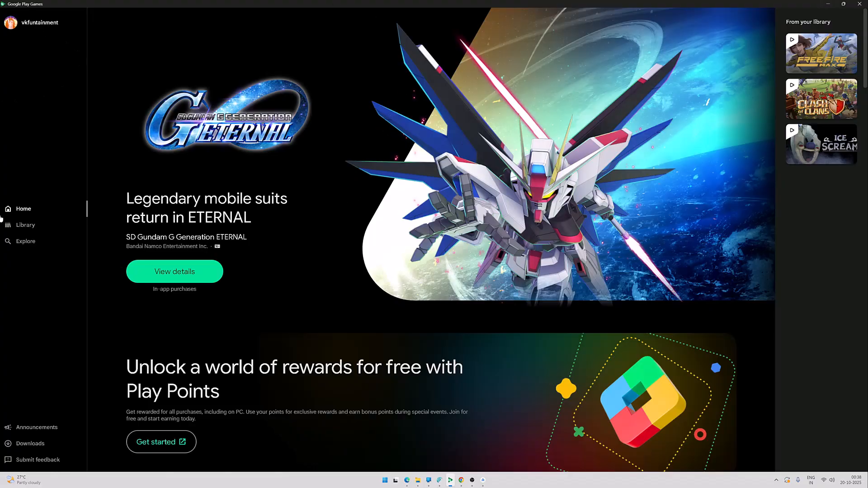
mouse_move(50, 225)
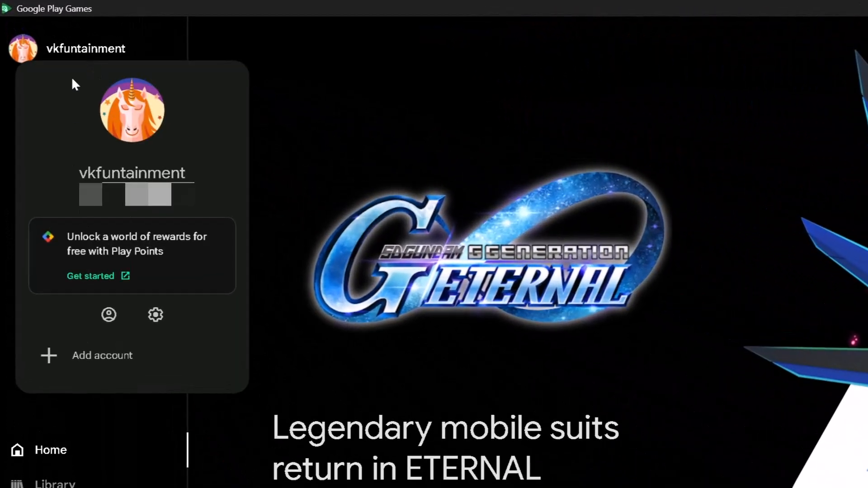
- Reach the Use Windows Hypervisor Platform setting, choose Turn on, and dismiss the information prompt
click(154, 315)
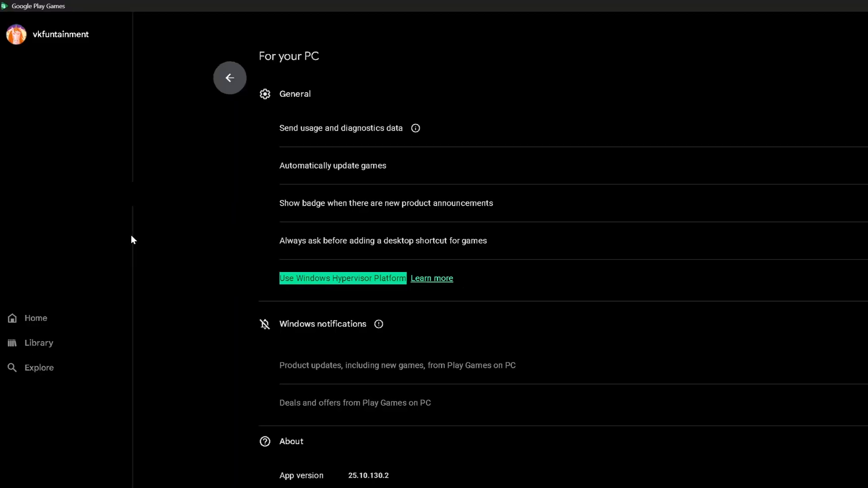
scroll(down, 3)
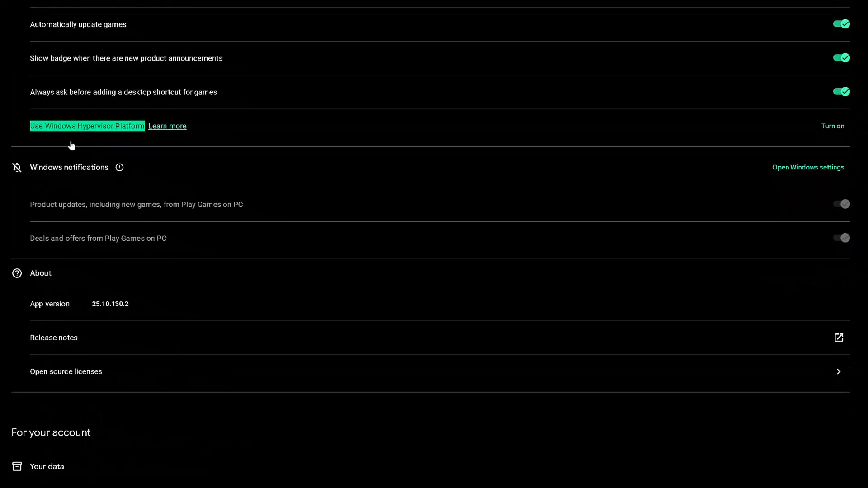
mouse_move(121, 139)
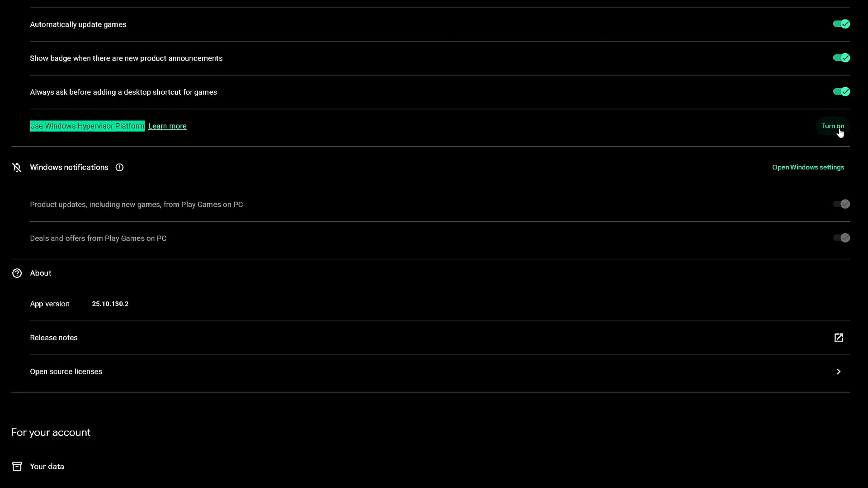
click(832, 126)
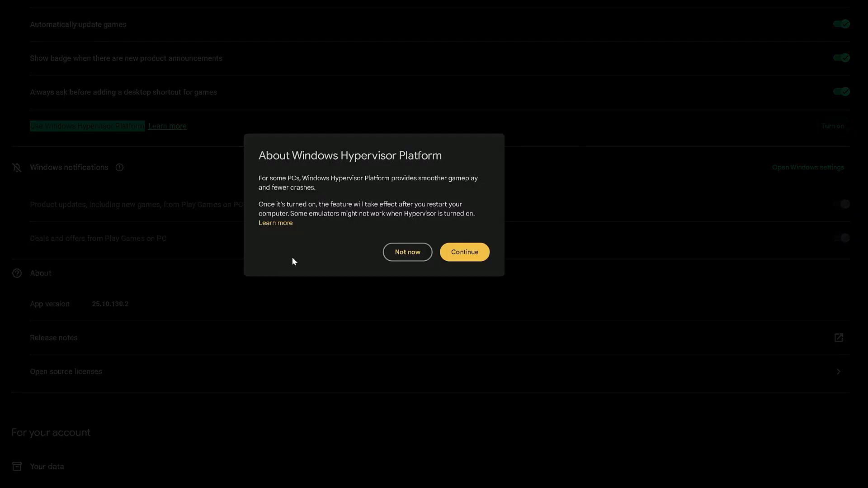
click(407, 253)
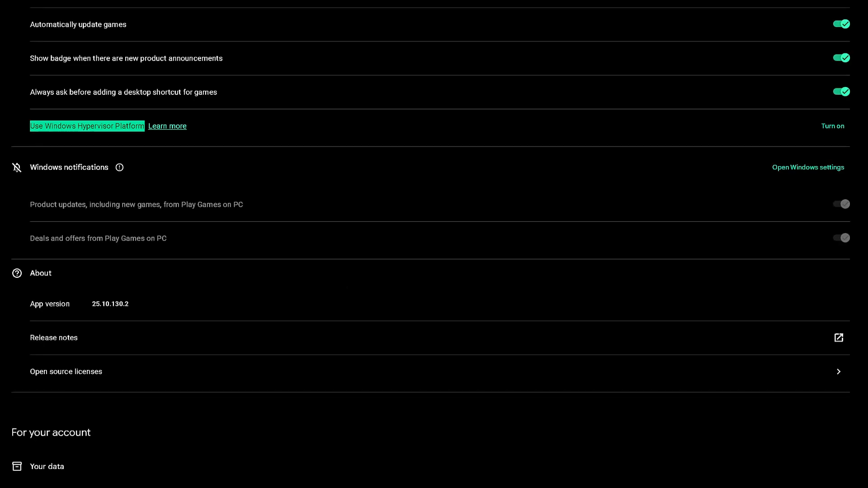
key(Super)
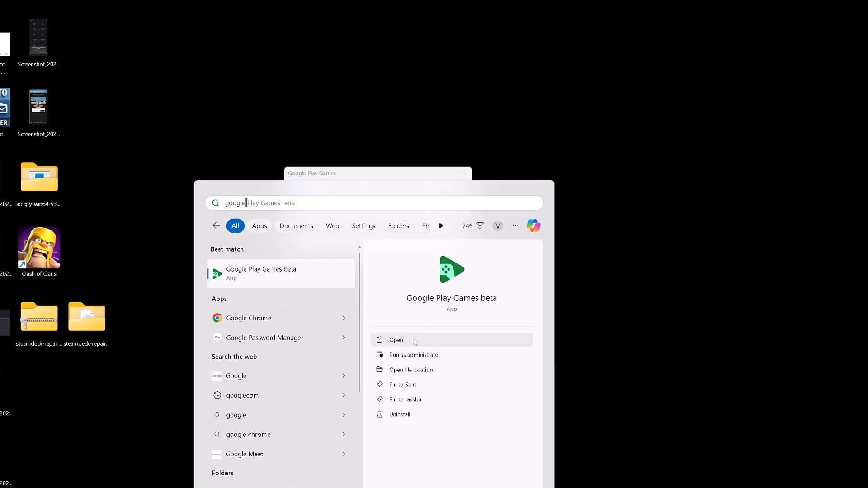
- Launch Google Play Games beta from the search results and browse its home page
click(397, 339)
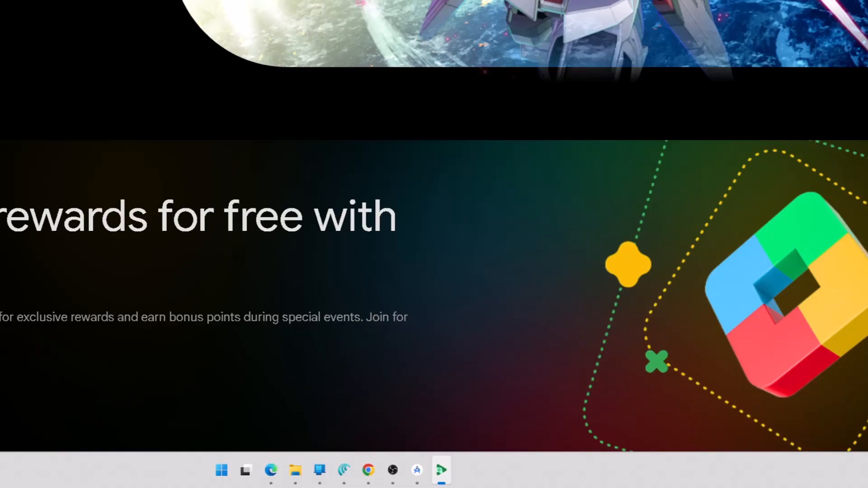
click(441, 471)
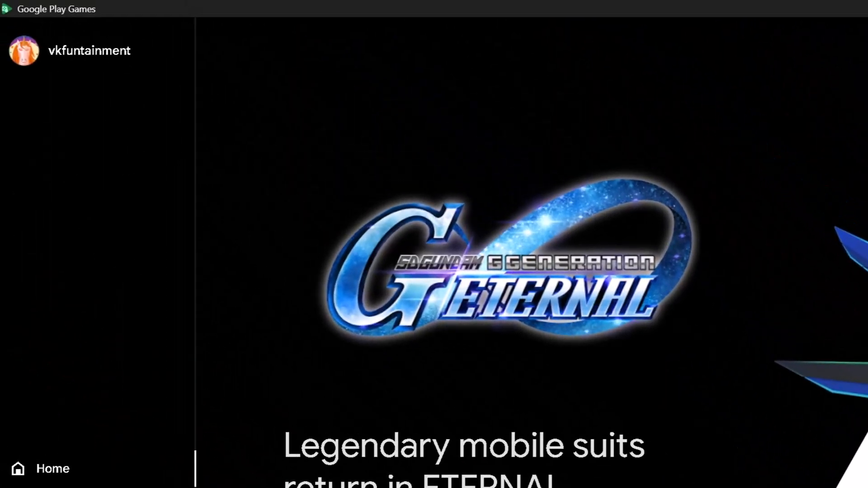
scroll(down, 3)
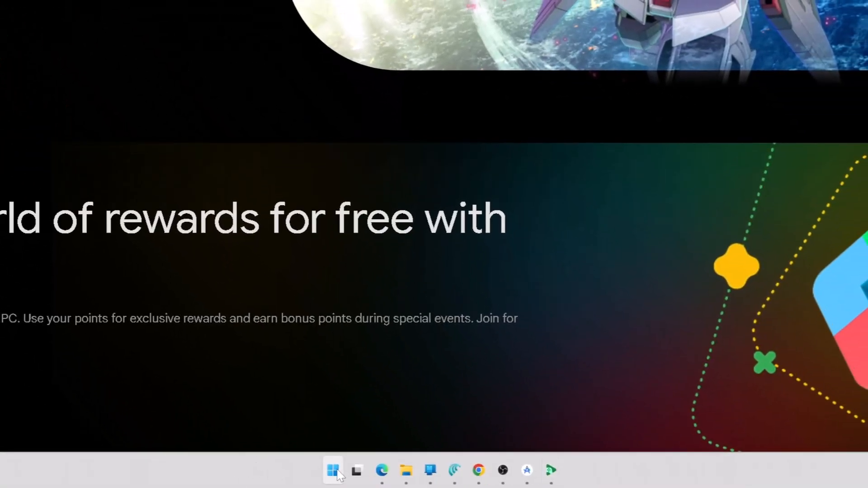
- Search Start for 'hyper' to find Turn Windows features on or off
click(333, 470)
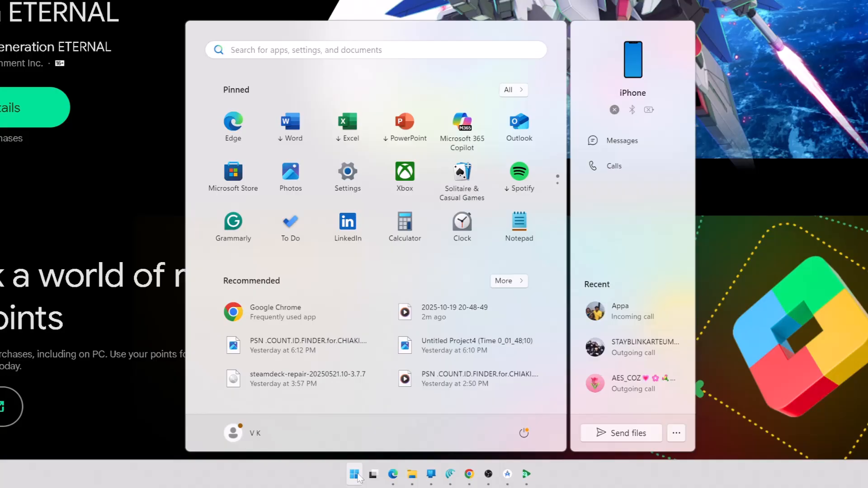
text(hyper)
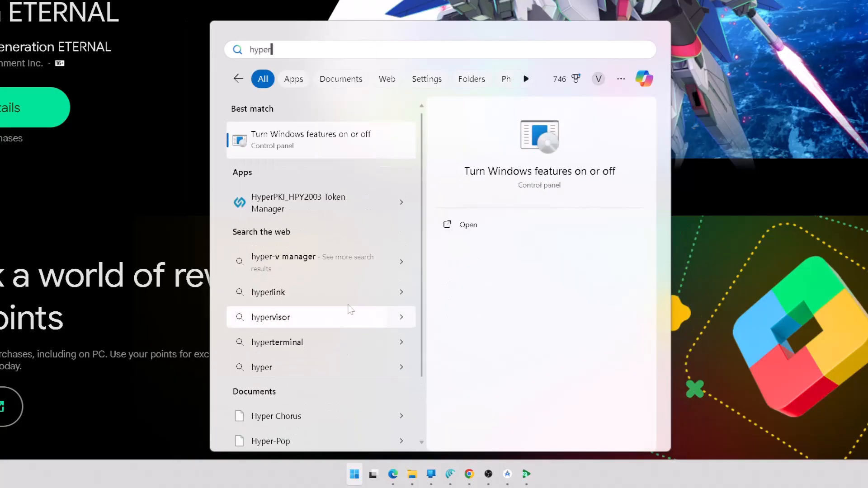
mouse_move(285, 146)
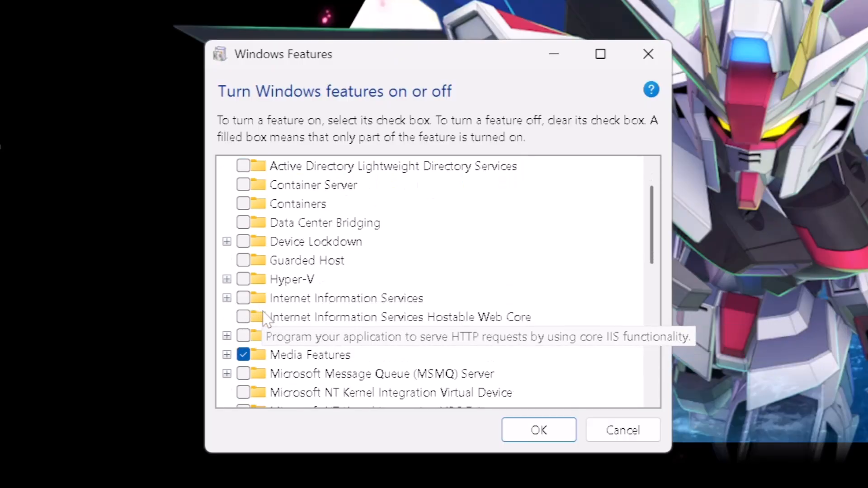
- Uncheck Windows Hypervisor Platform in the features list and confirm with OK
scroll(down, 3)
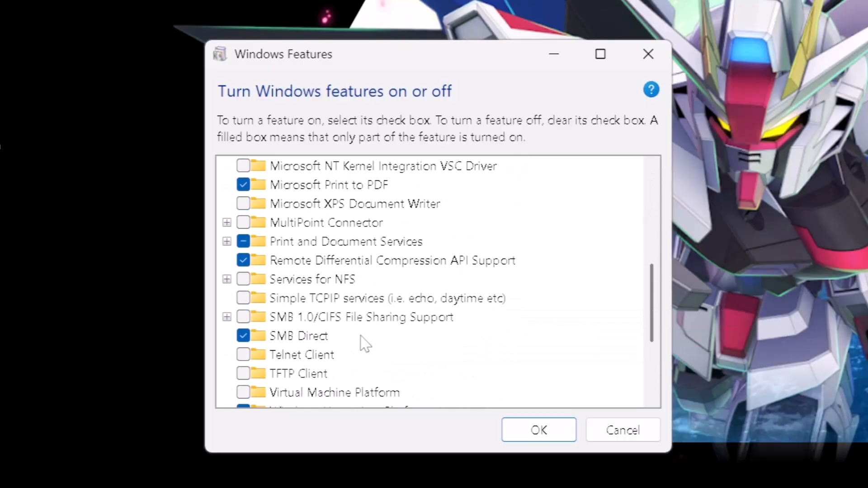
scroll(down, 3)
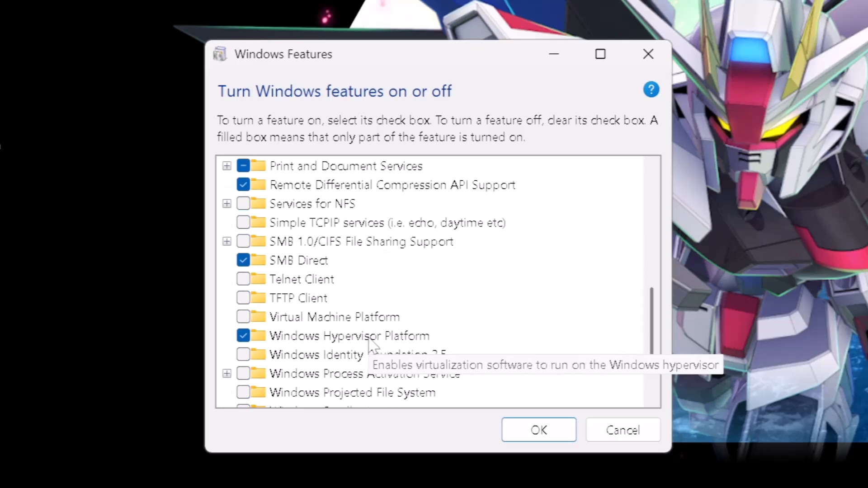
scroll(down, 3)
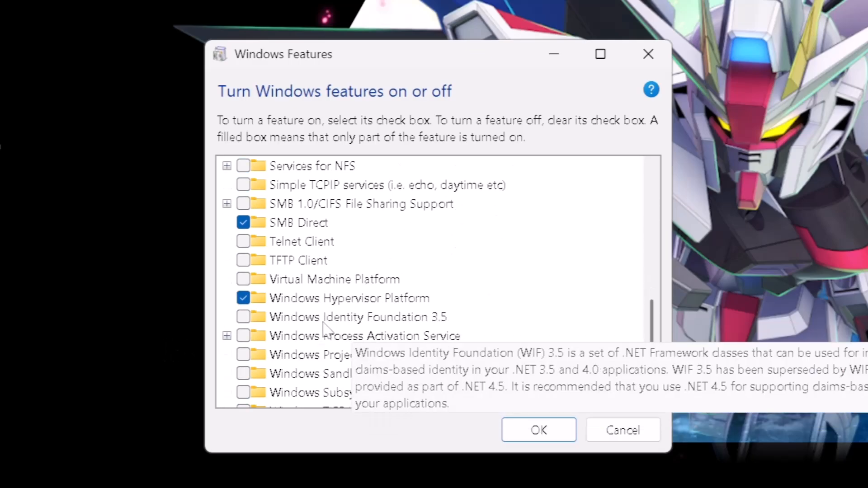
mouse_move(446, 318)
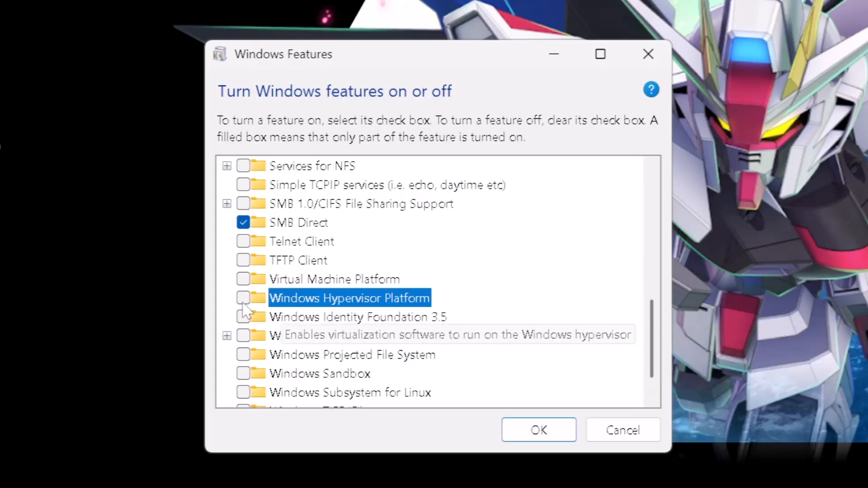
mouse_move(537, 431)
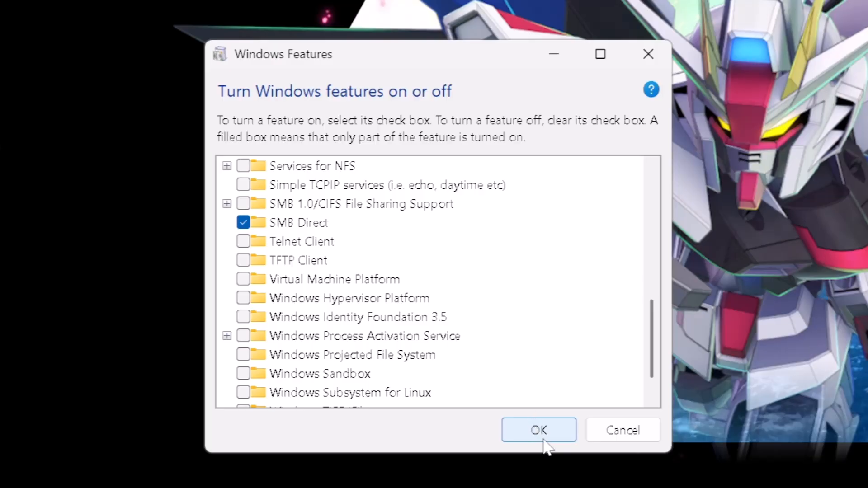
click(539, 431)
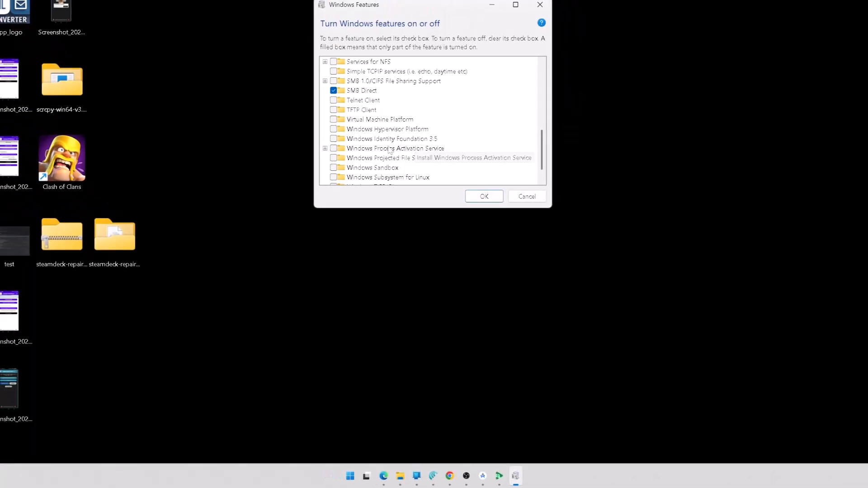
mouse_move(388, 129)
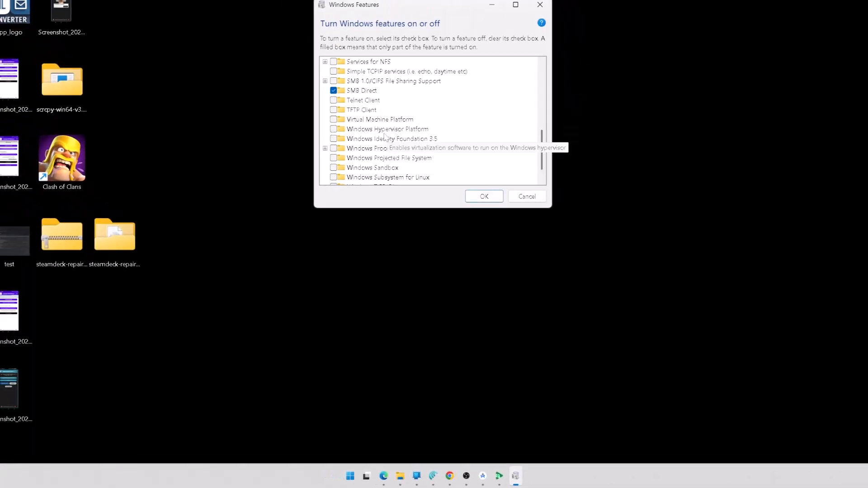
mouse_move(392, 139)
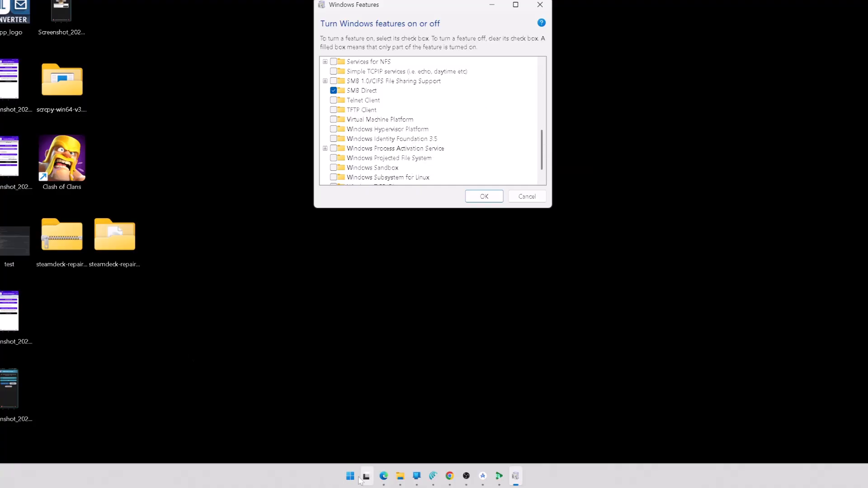
- Restart the PC from the Start menu power options
click(349, 476)
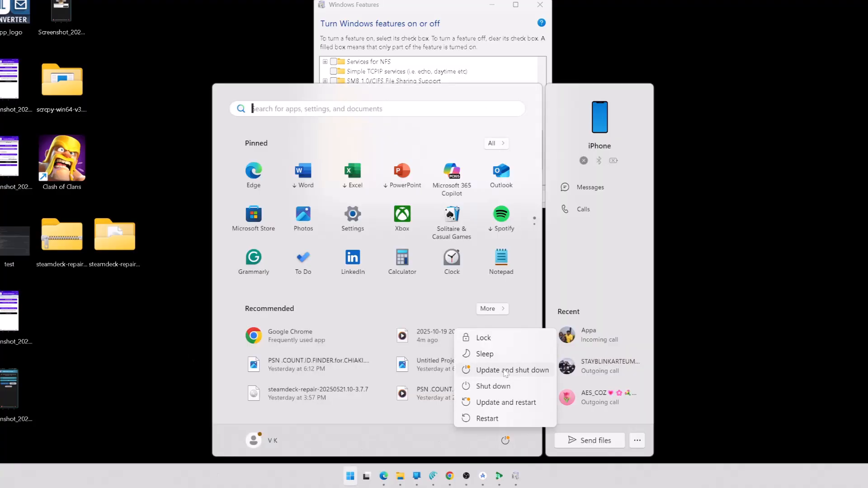
click(765, 310)
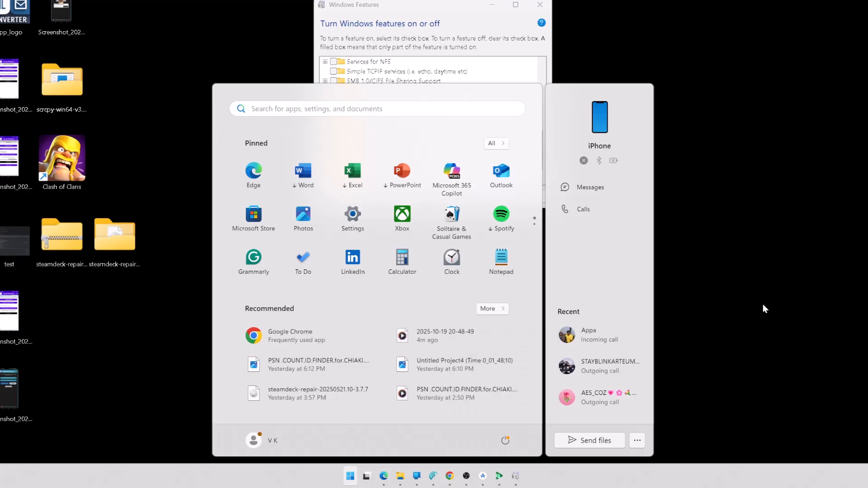